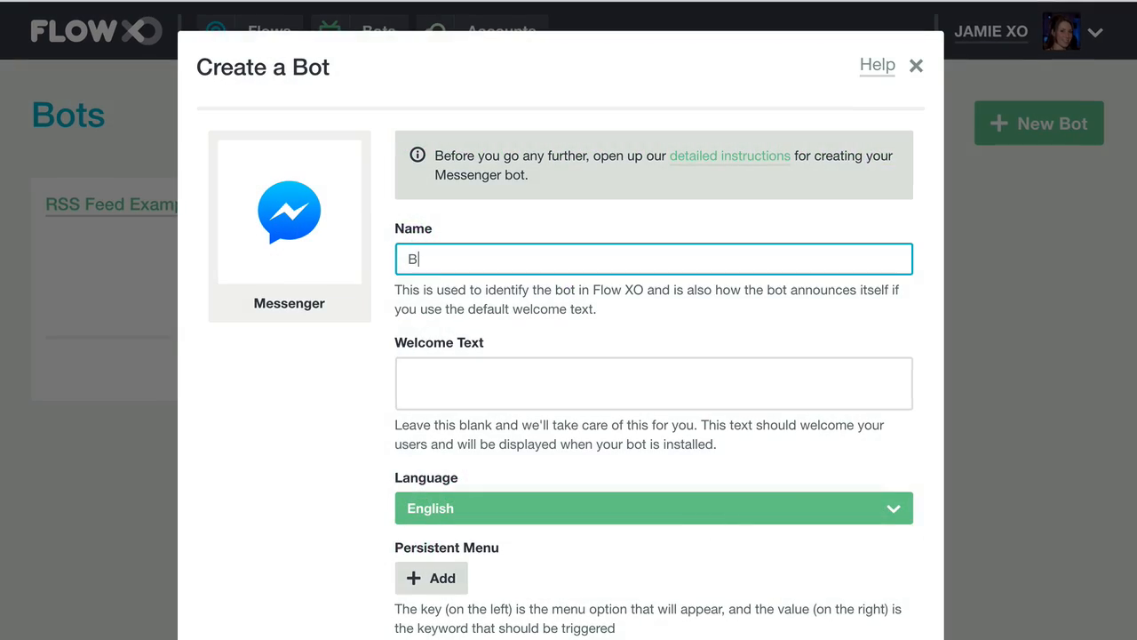
Reach the Flow XO home page and start a new flow from a template.
text(uild a Messenger Bot)
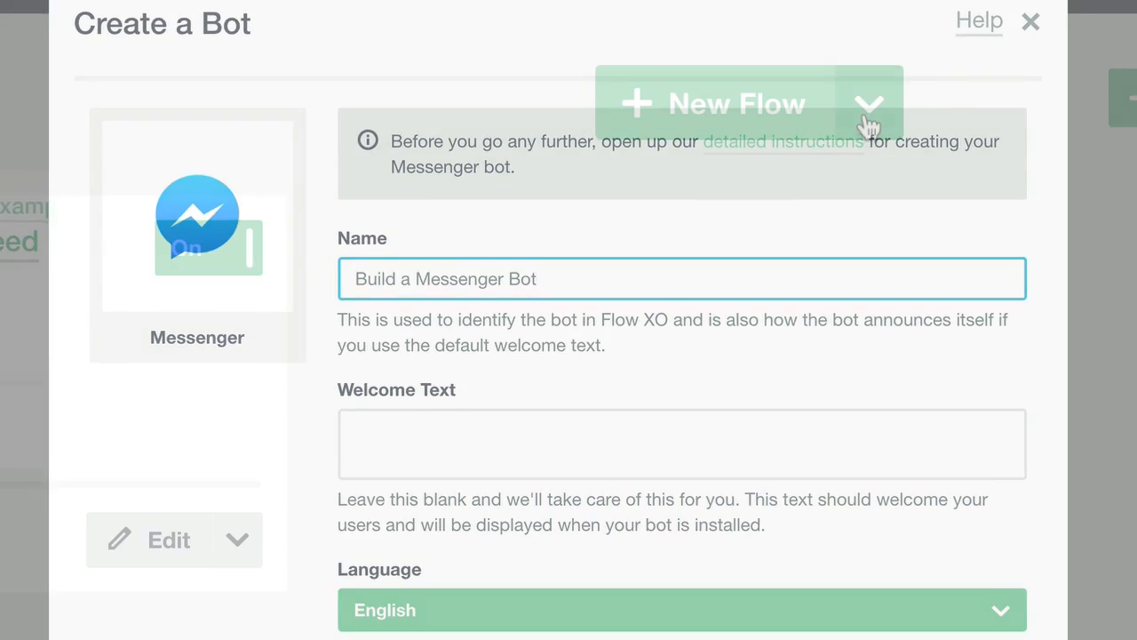
click(869, 102)
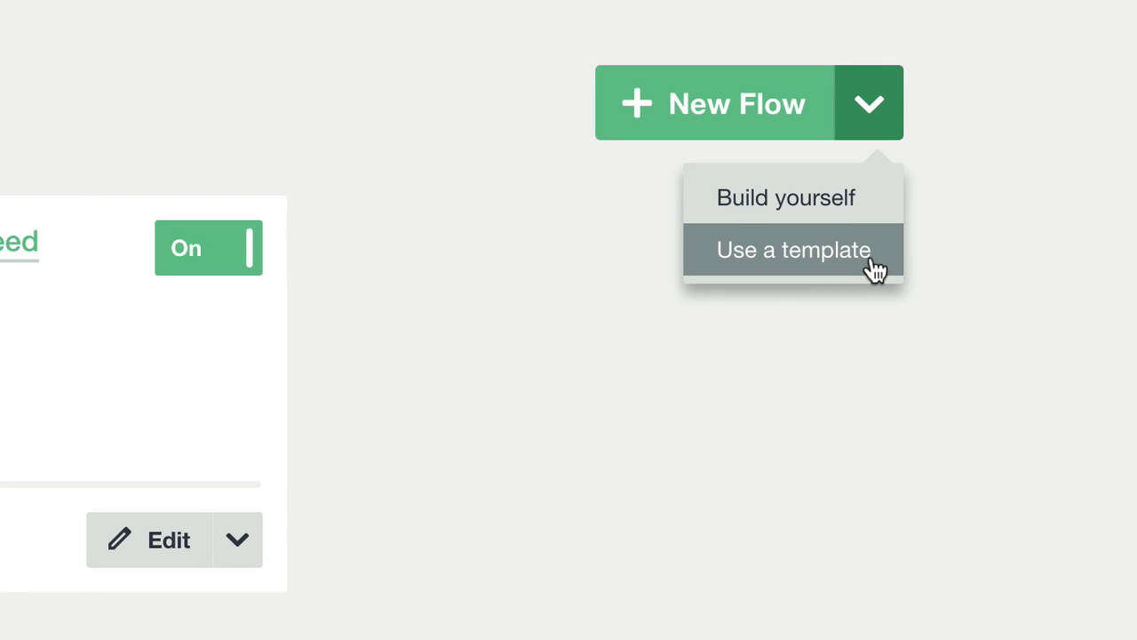
click(794, 250)
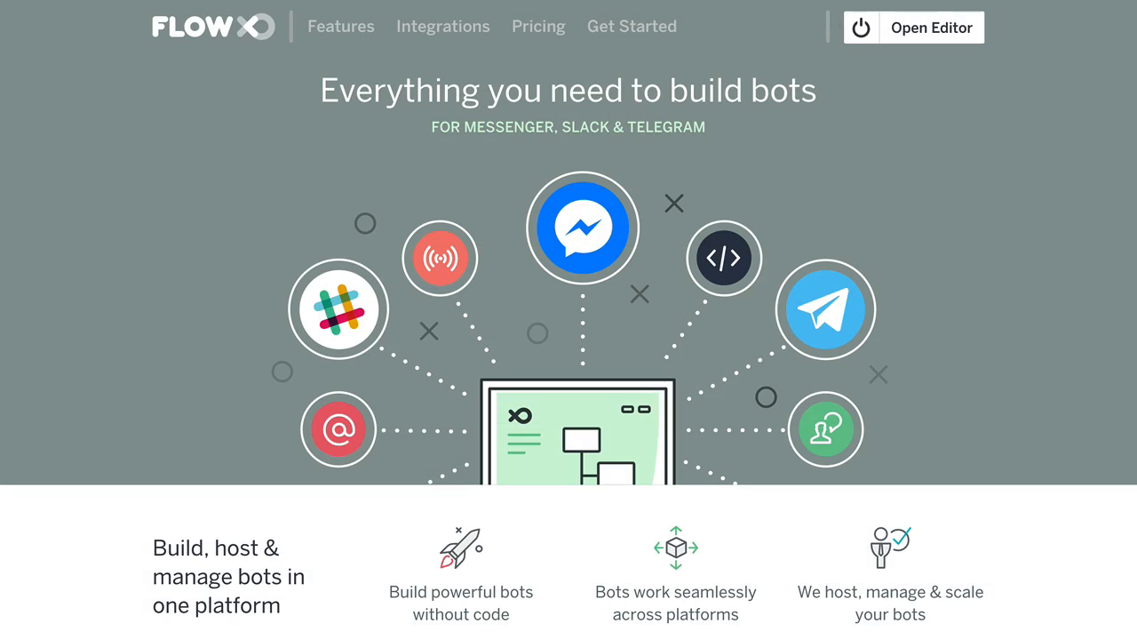
From the editor's Bots list, start a new bot with Messenger as its platform.
click(931, 27)
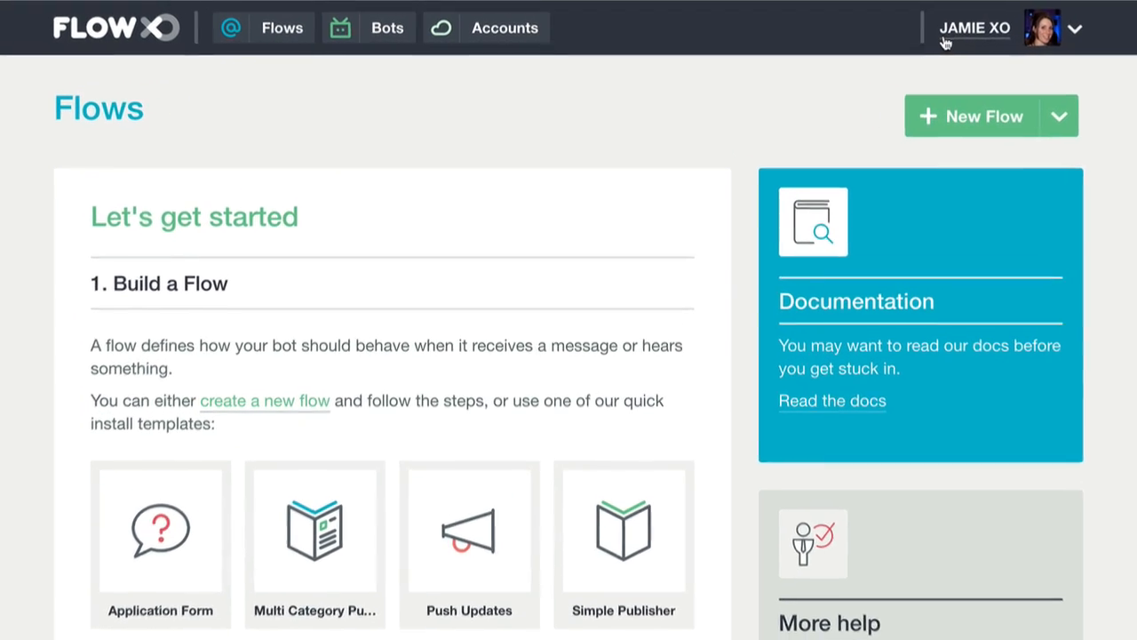
click(384, 27)
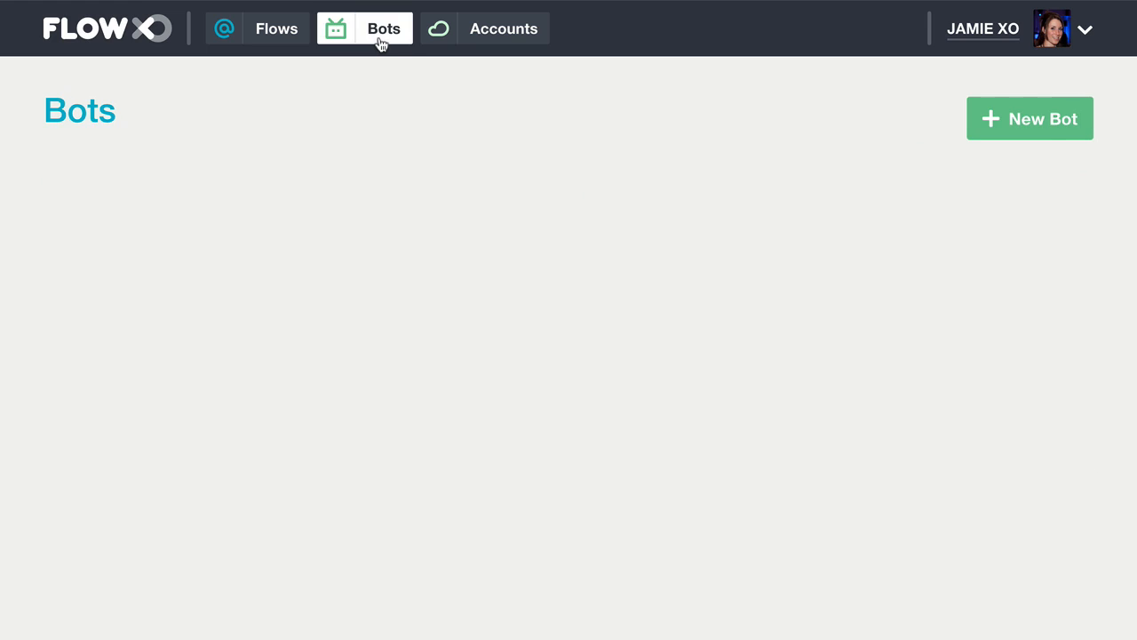
click(1030, 118)
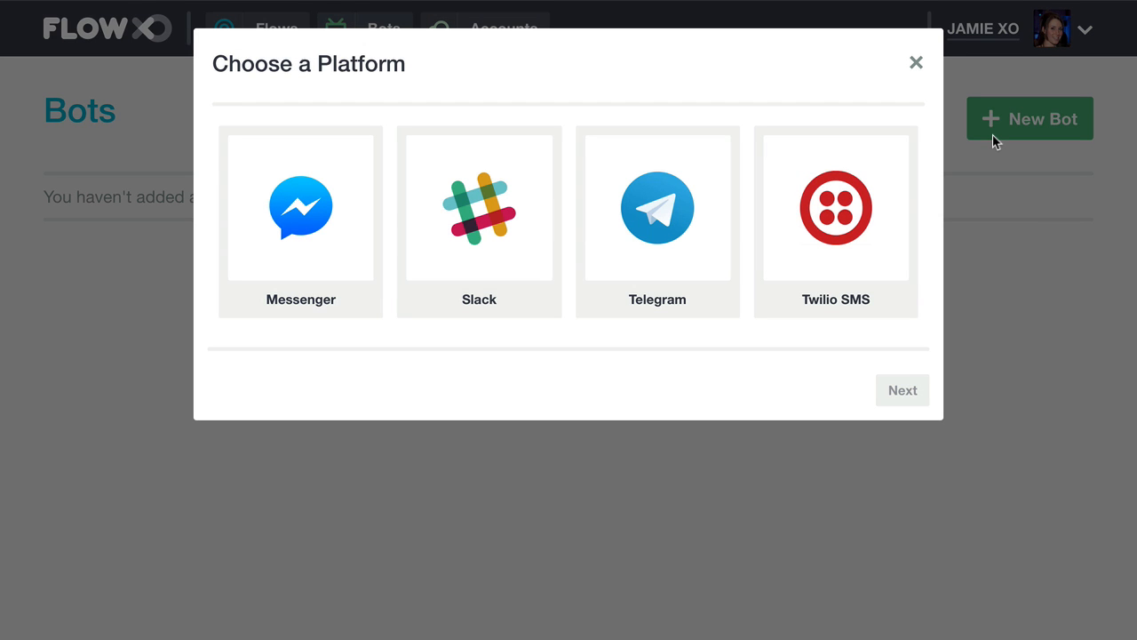
click(300, 220)
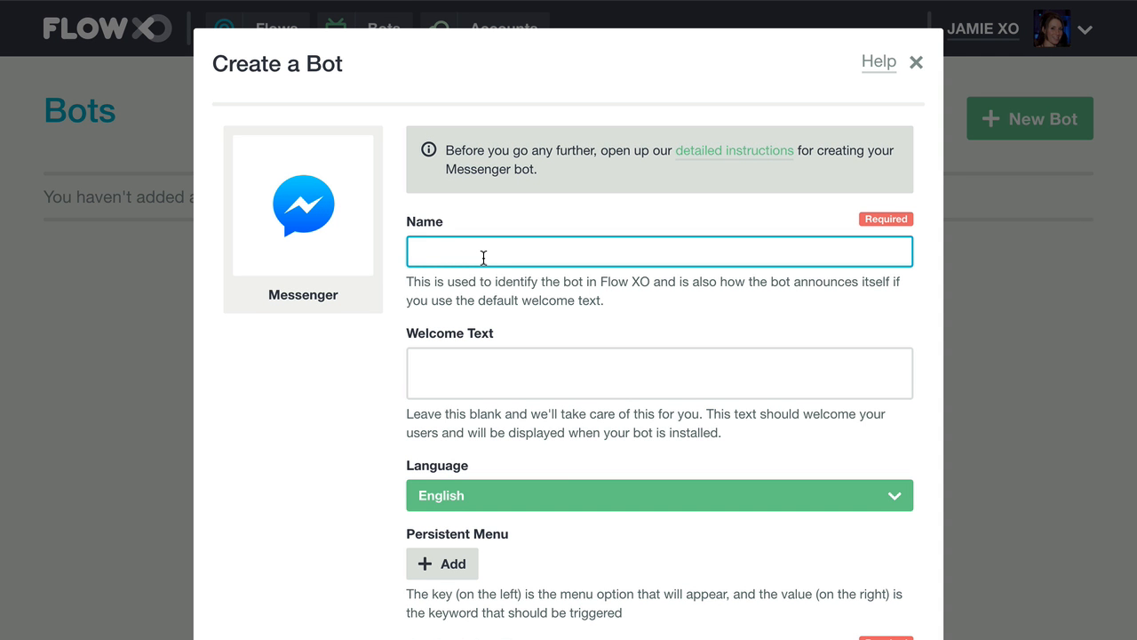
Name the bot 'RSS Feed Example' and complete its setup through to Done.
text(RSS Feed Example)
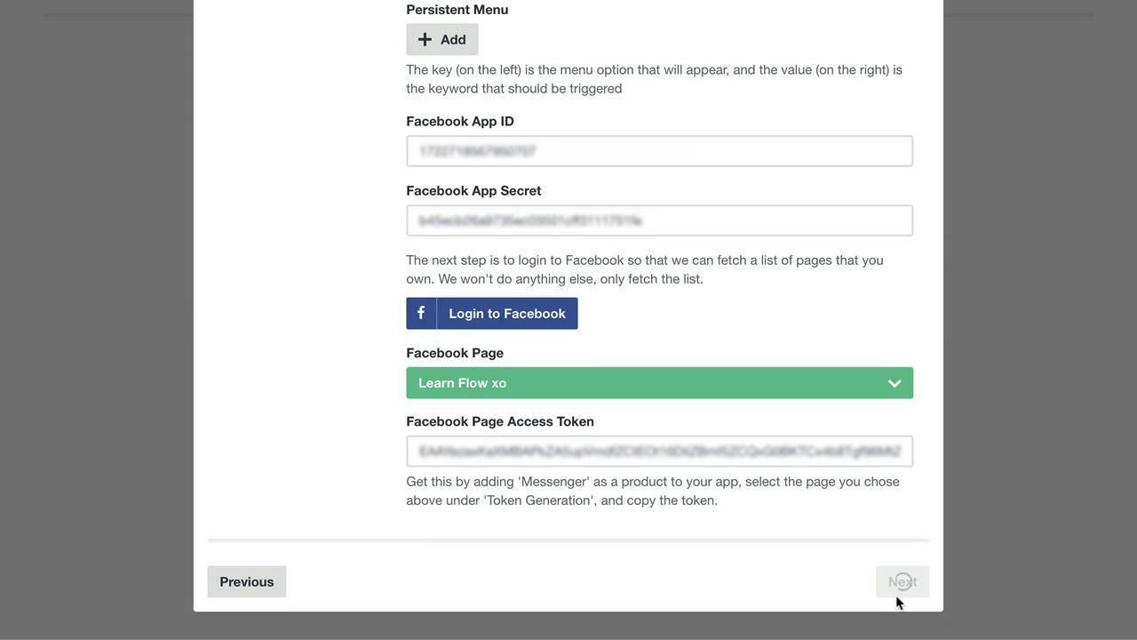
click(902, 581)
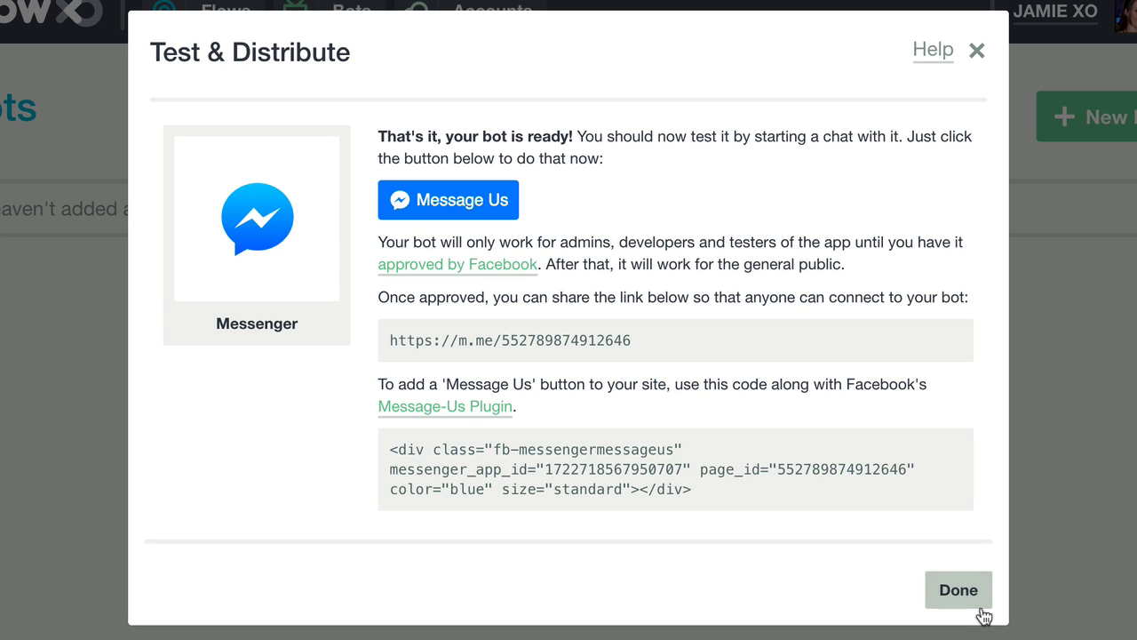
click(958, 589)
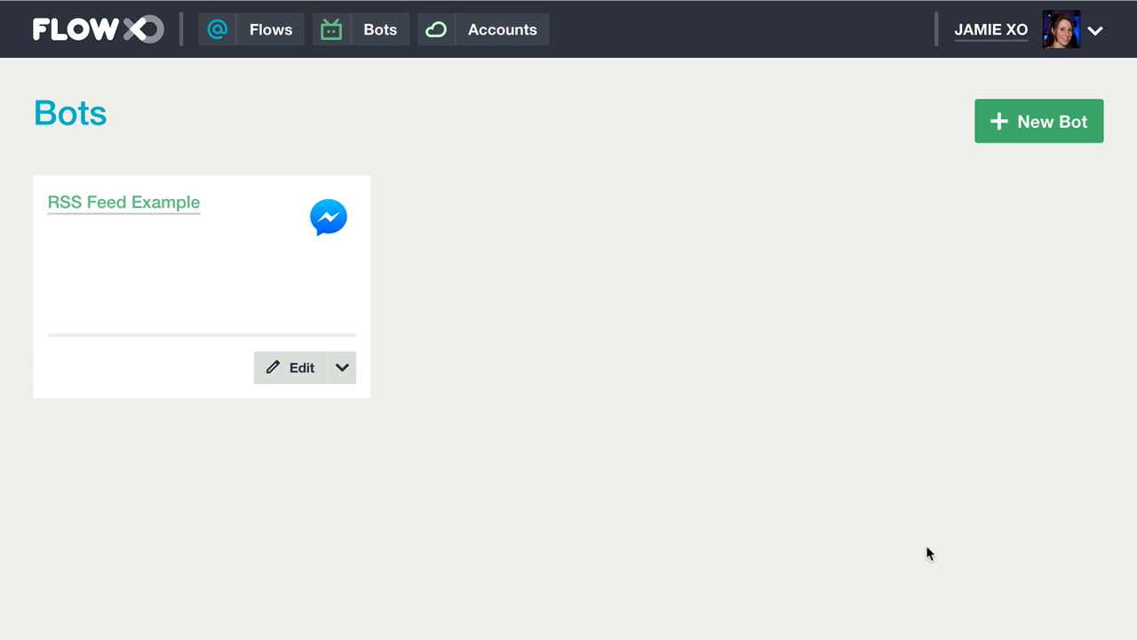
mouse_move(874, 469)
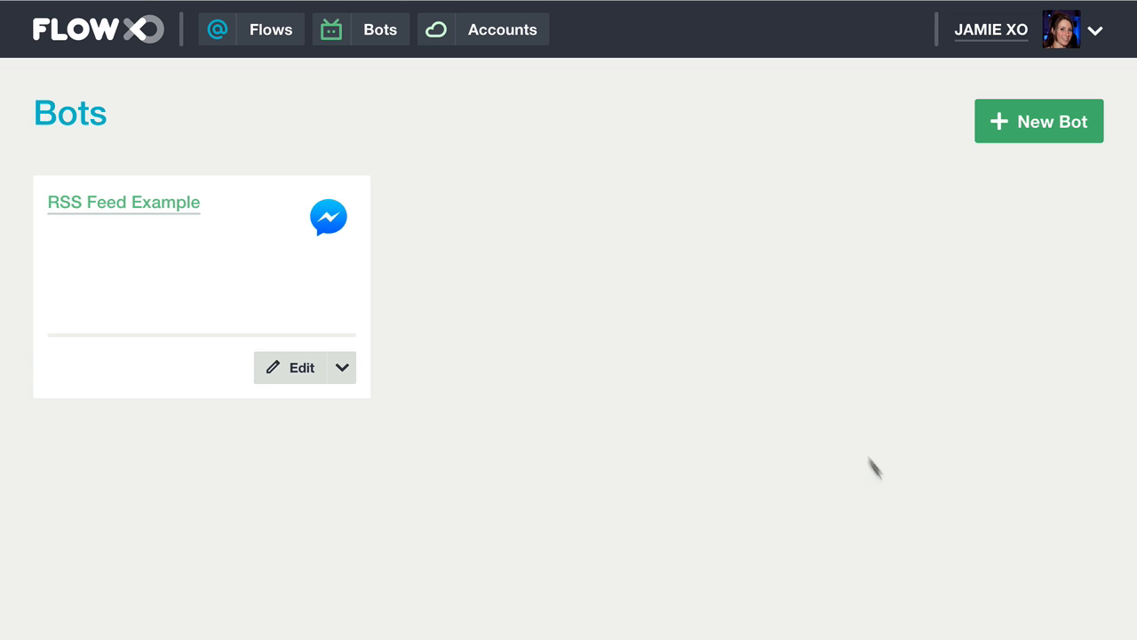
From the Flows page, start a new flow from the Simple Publisher template.
click(270, 30)
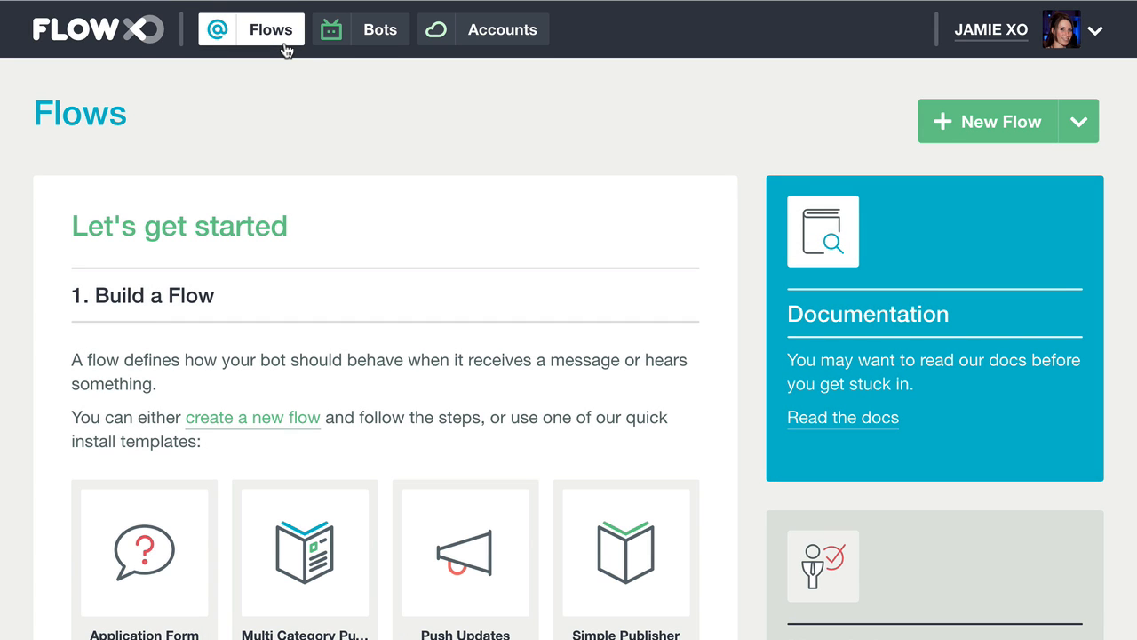
mouse_move(1078, 120)
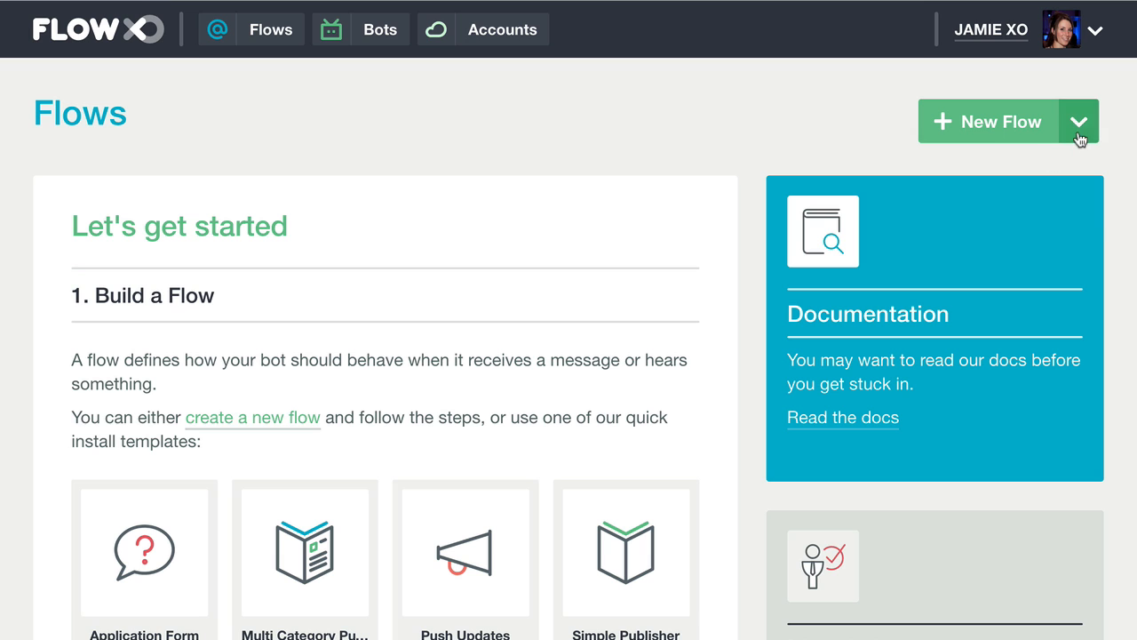
click(1078, 121)
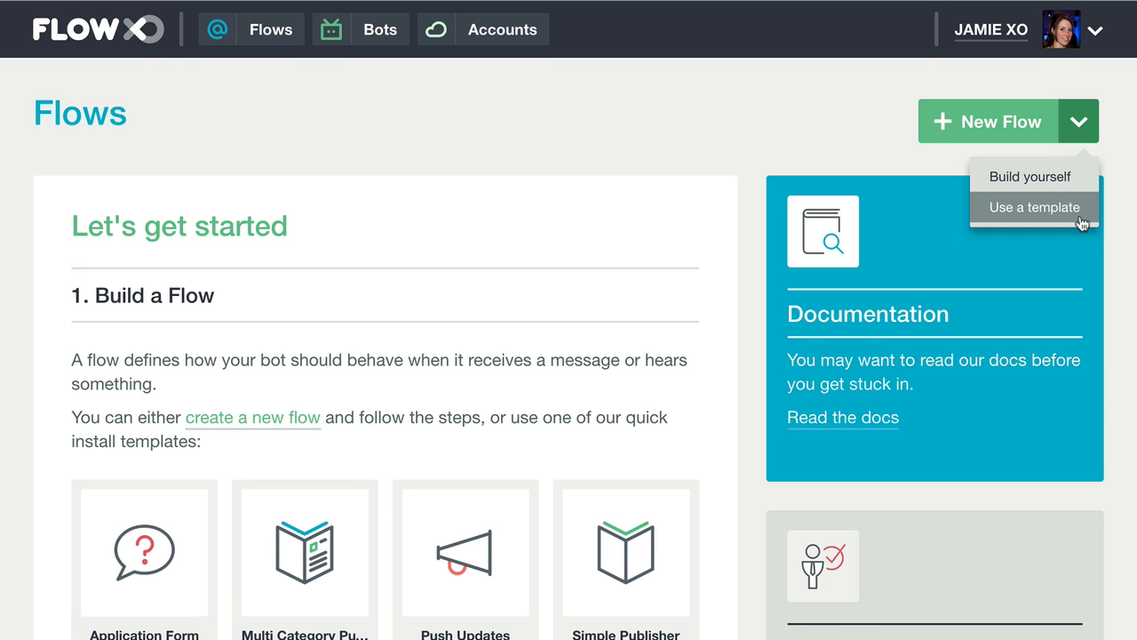
click(1034, 207)
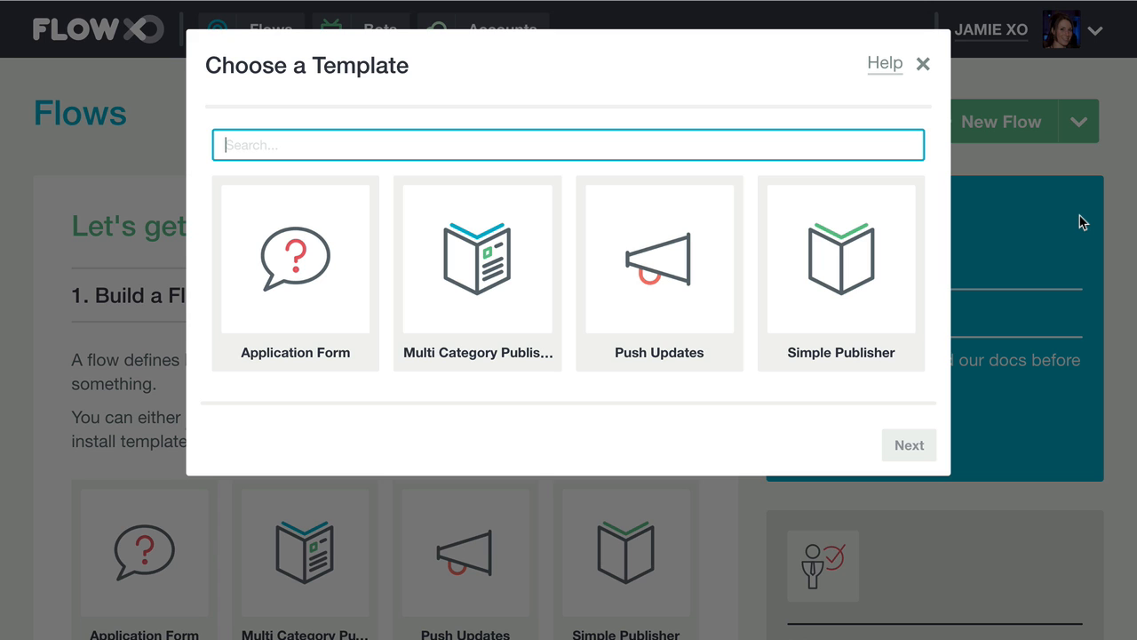
click(840, 274)
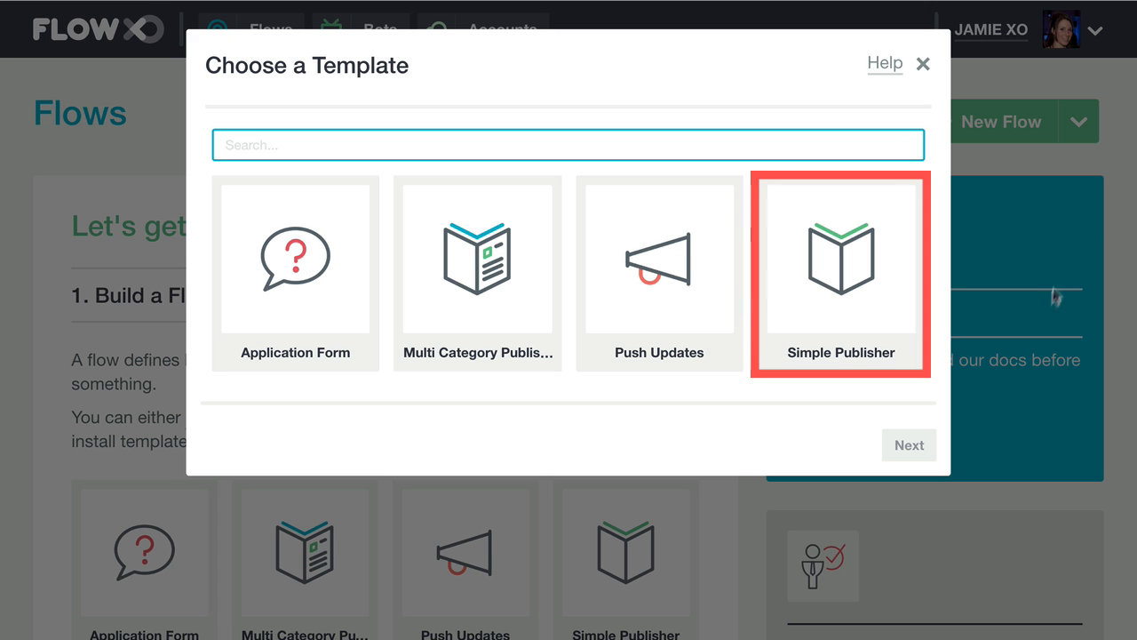
Save the Simple Publisher template with the BBC UK news feed URL, creating its two flows.
click(908, 444)
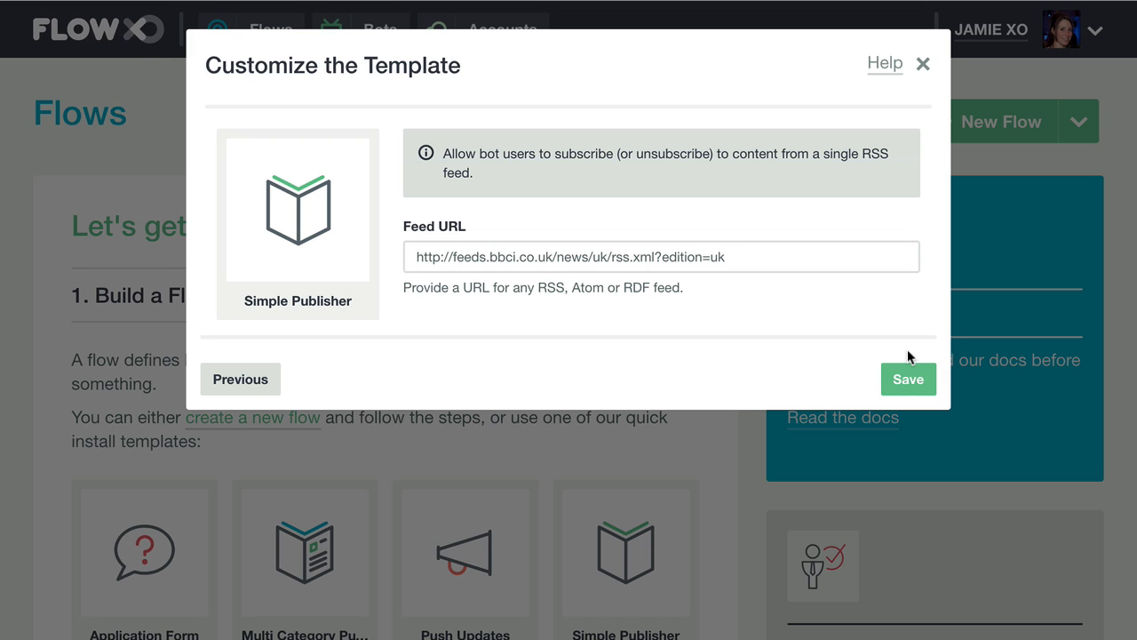
mouse_move(824, 258)
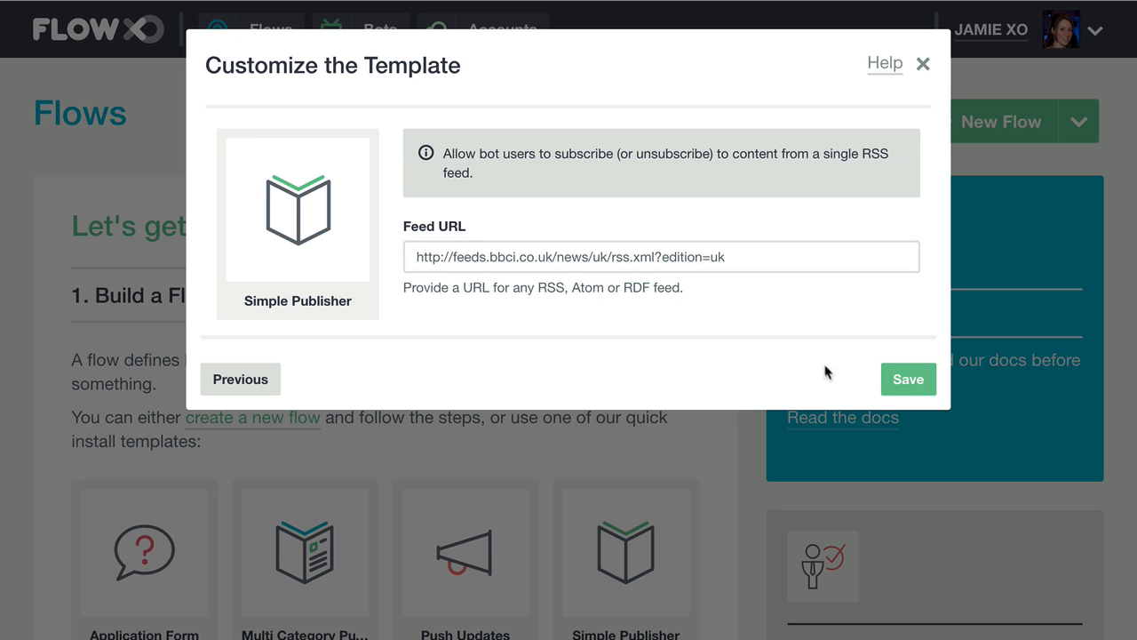
click(908, 379)
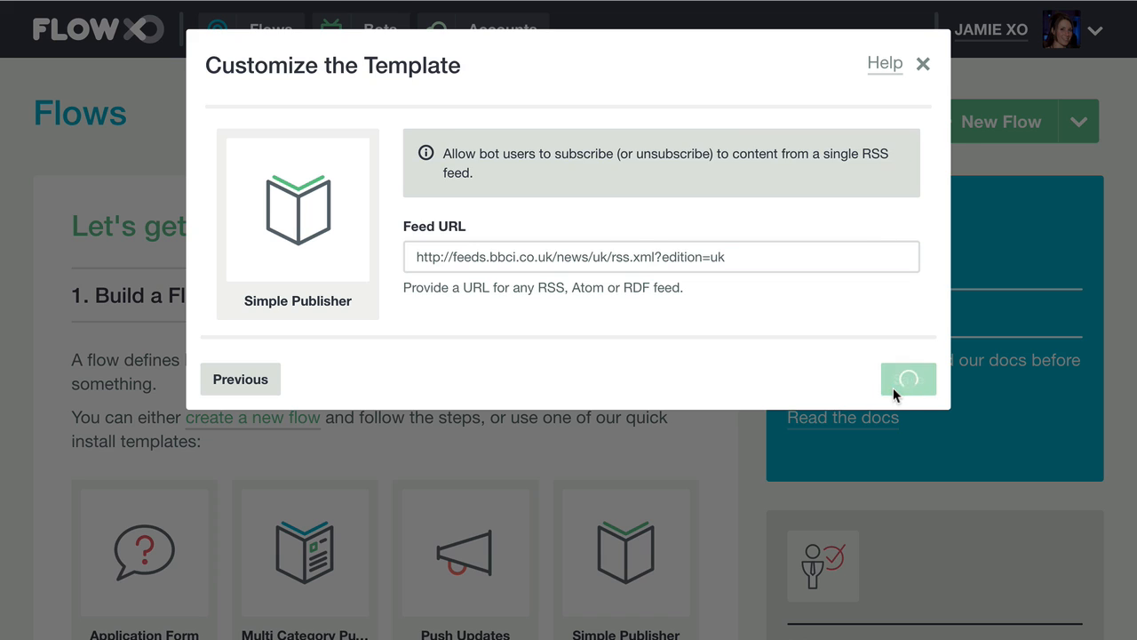
click(908, 379)
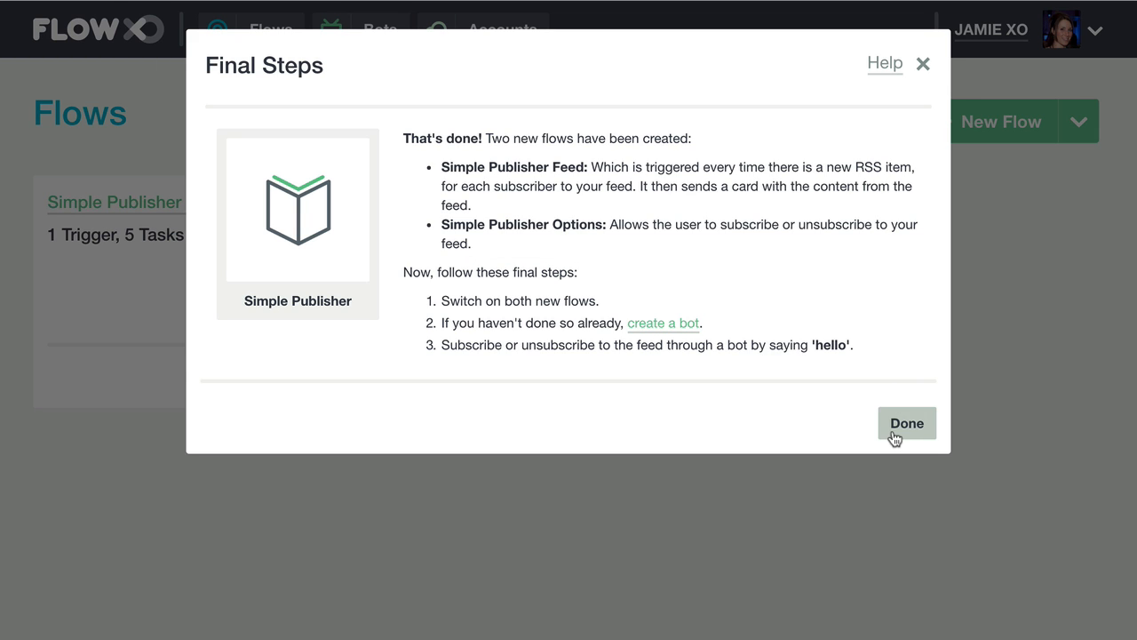
Dismiss the setup summary, review the Simple Publisher Options flow's steps, and return to Flows.
click(906, 422)
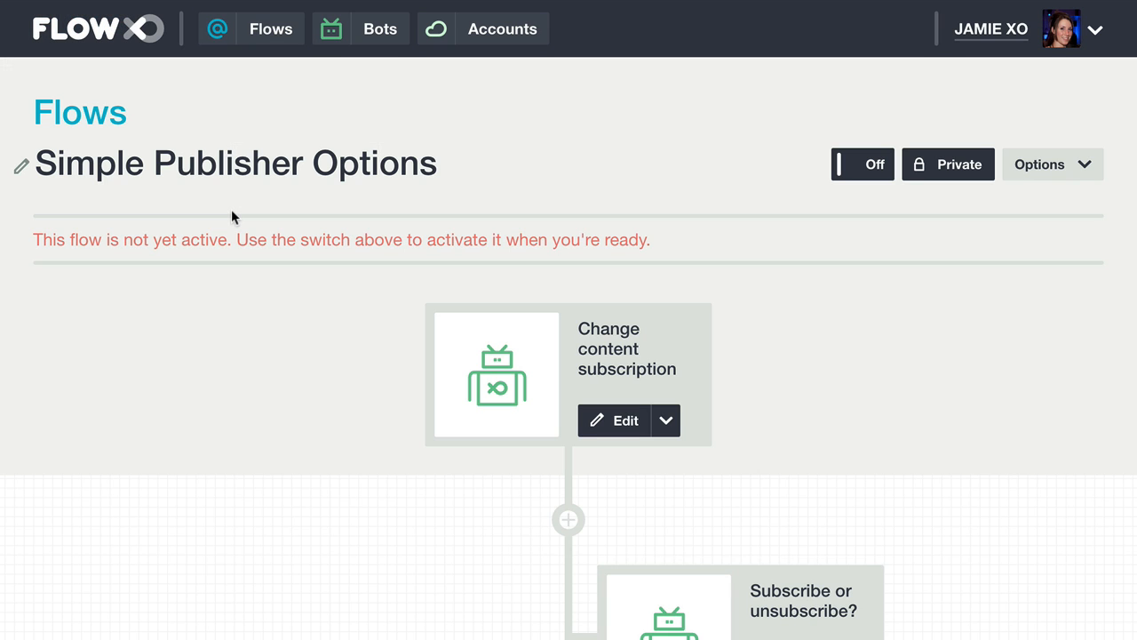
scroll(down, 3)
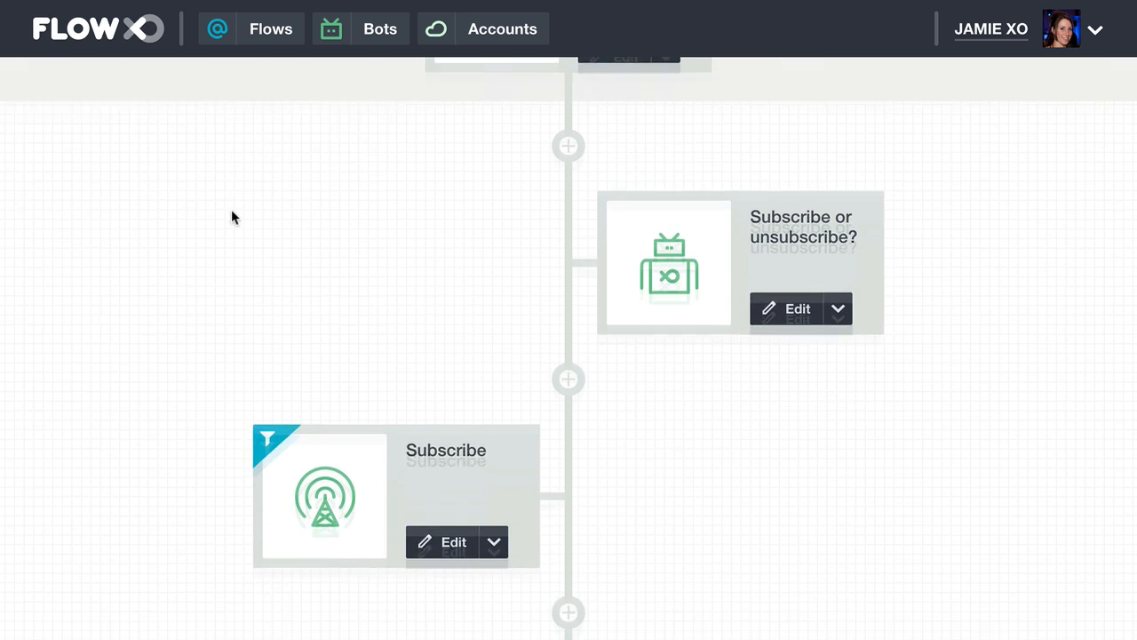
scroll(down, 3)
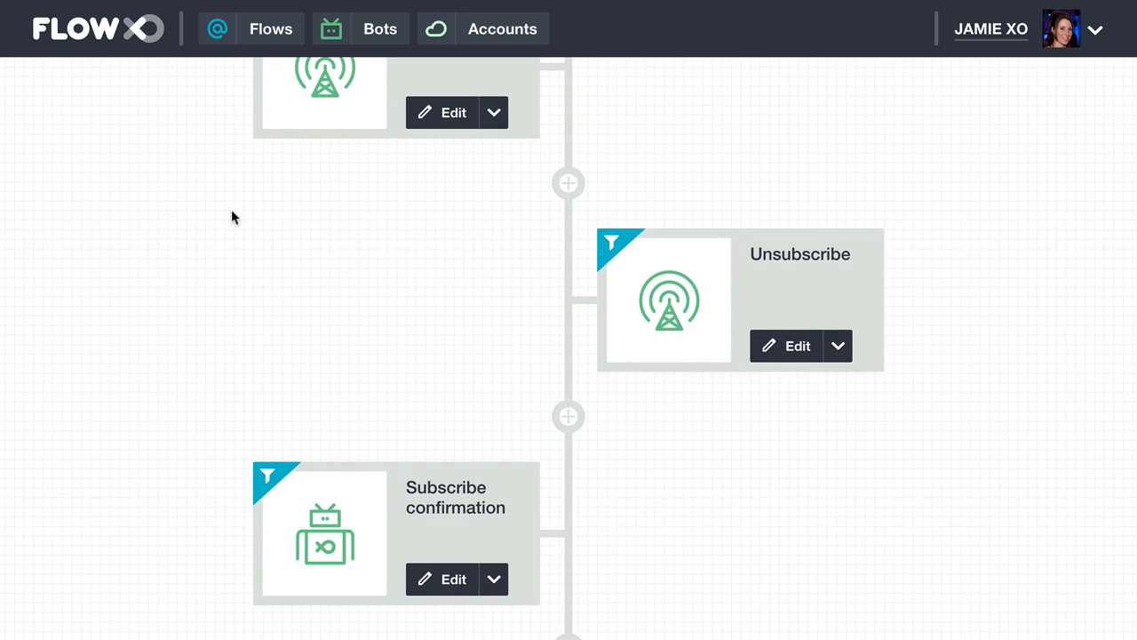
click(271, 28)
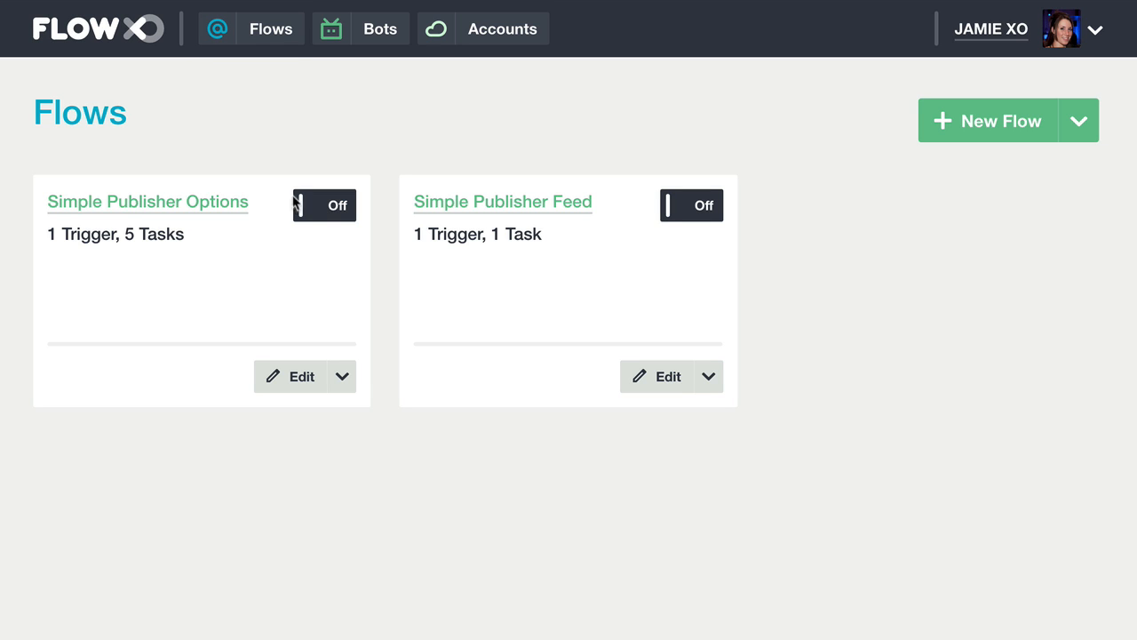
Switch on the Simple Publisher Options and Simple Publisher Feed flows.
click(324, 206)
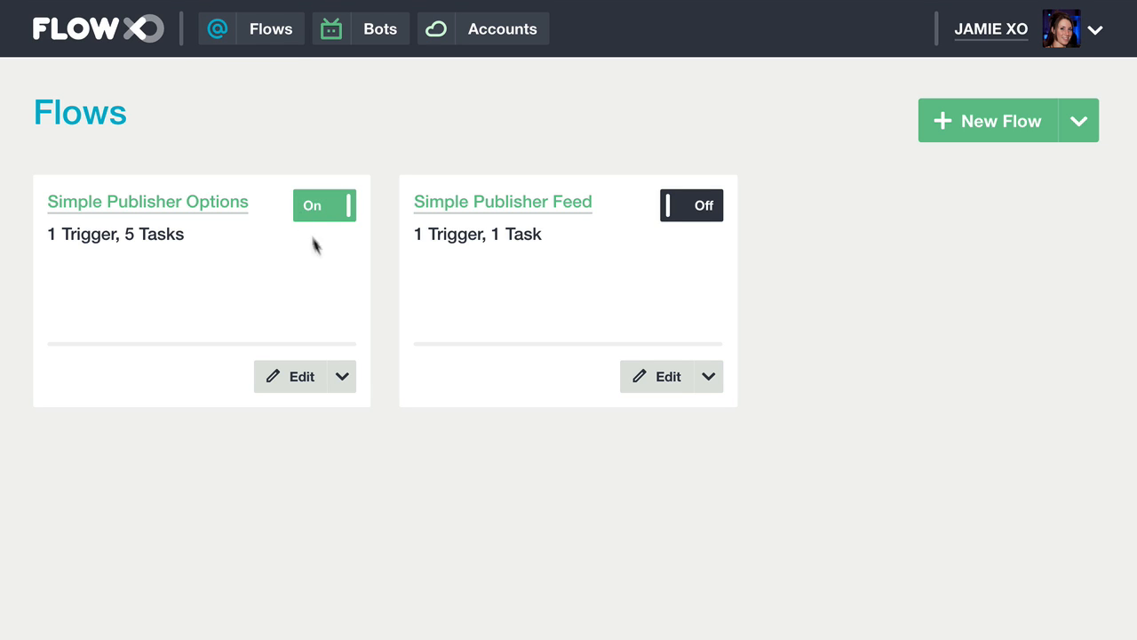
mouse_move(677, 219)
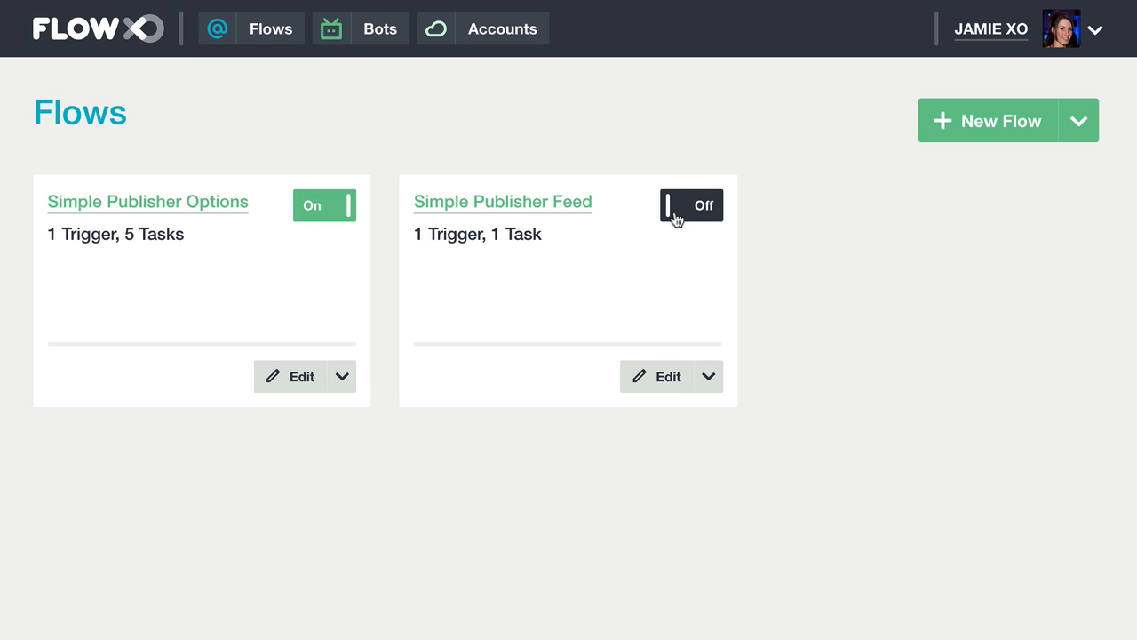
click(691, 205)
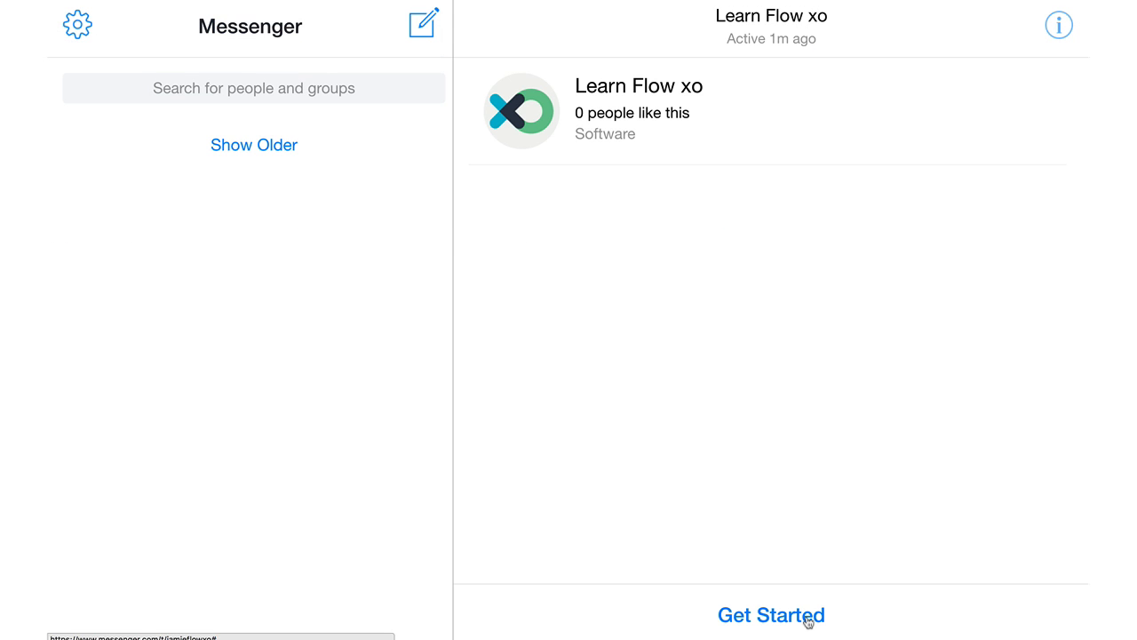
In the Learn Flow xo chat, Get Started, Manage Subscription and Subscribe to the feed.
click(771, 615)
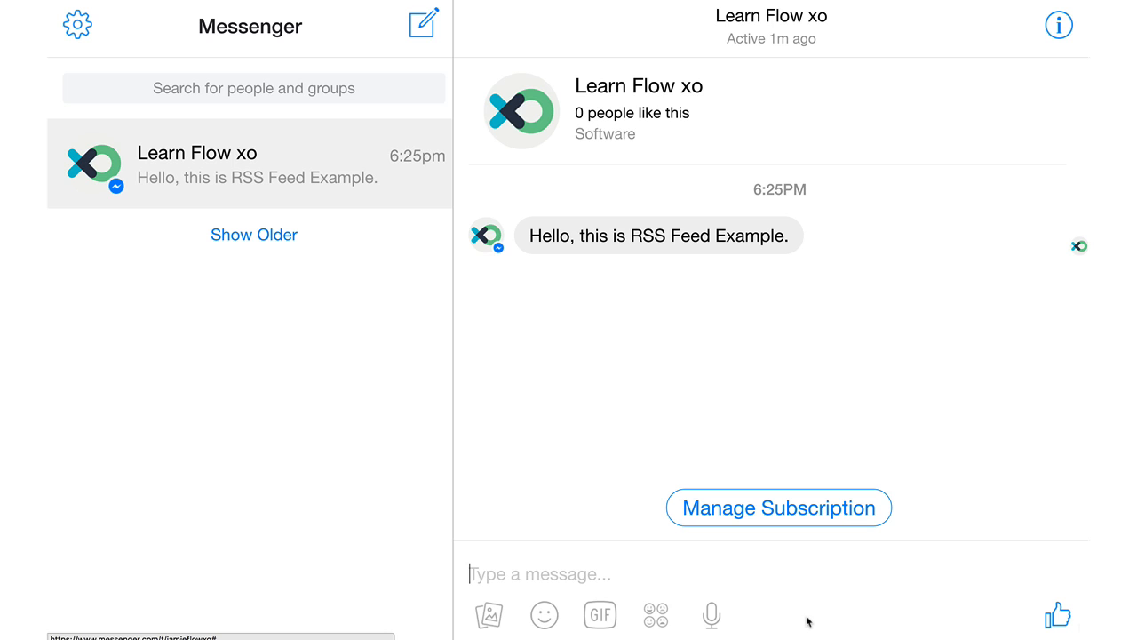
mouse_move(789, 533)
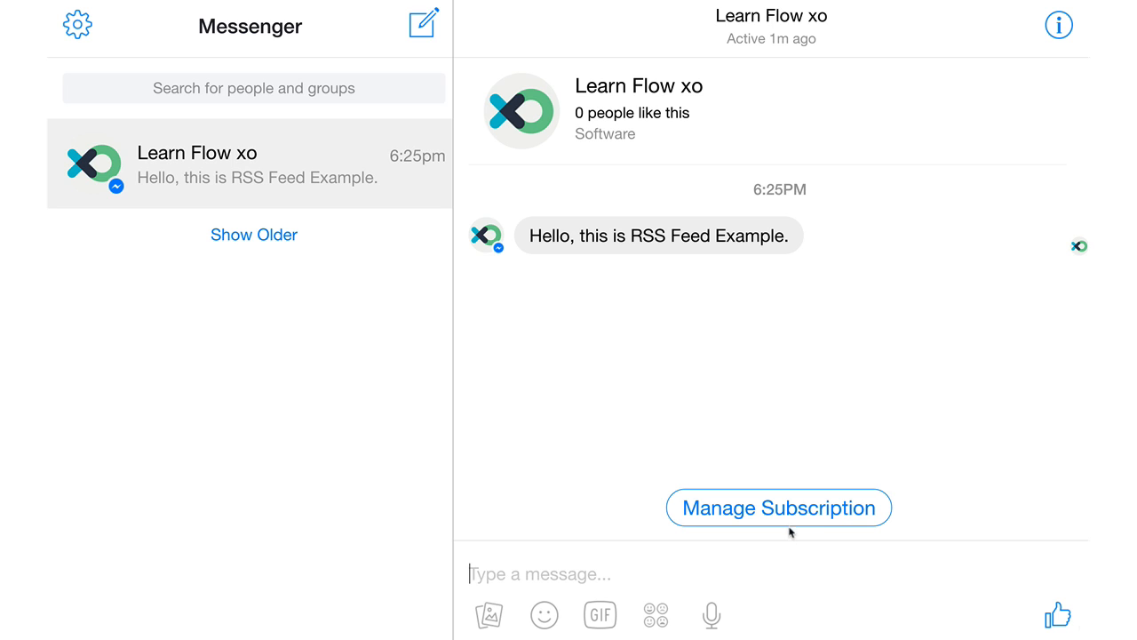
click(778, 507)
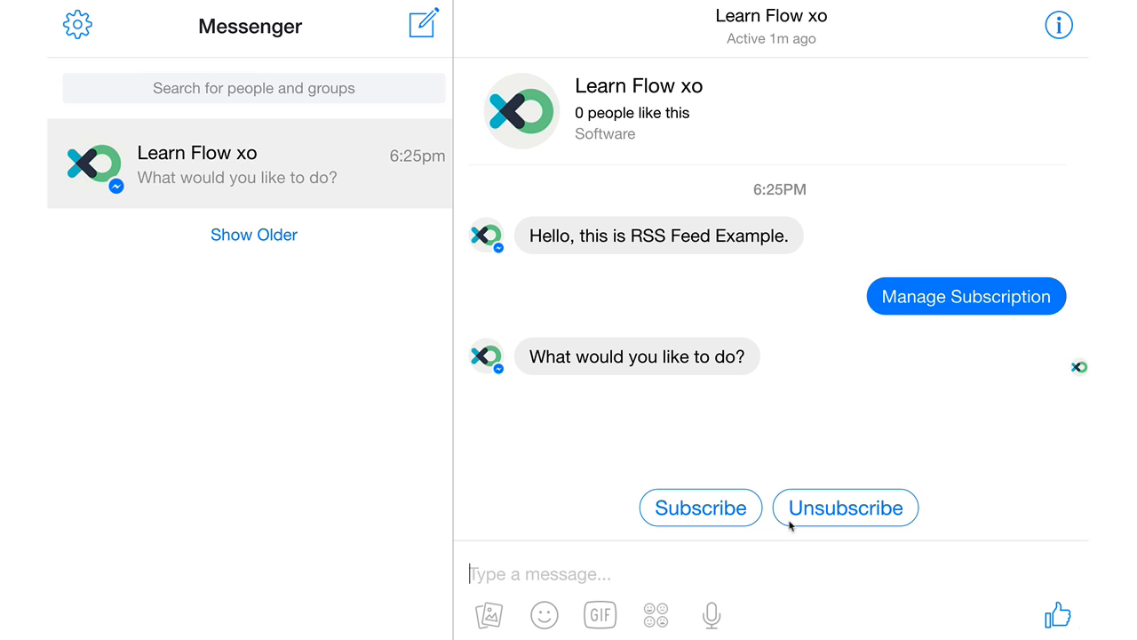
click(700, 508)
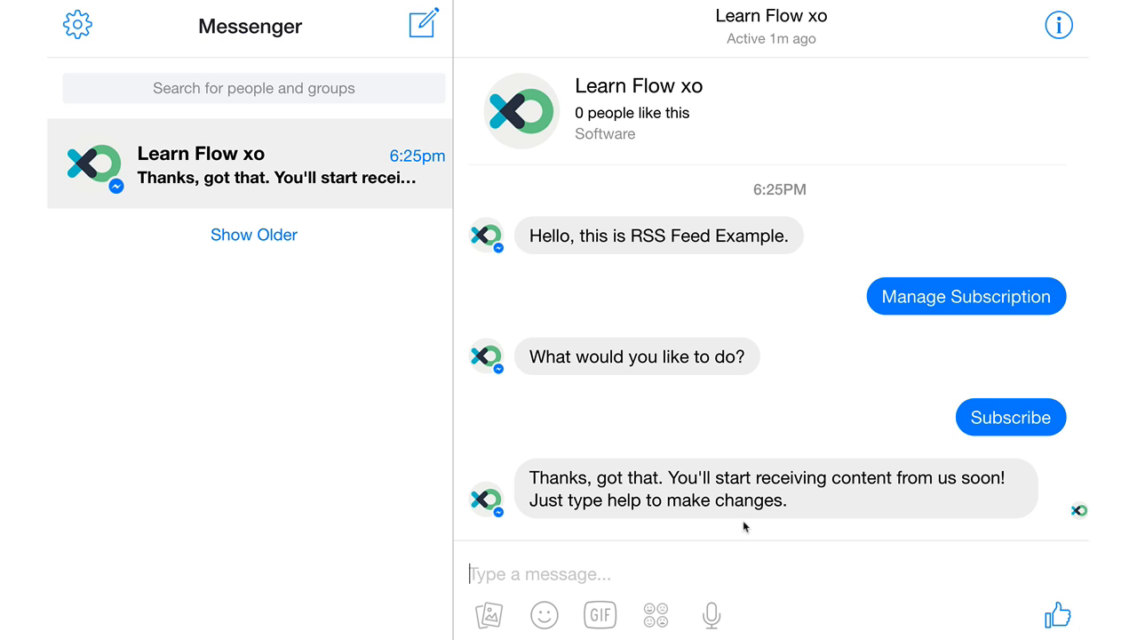
scroll(down, 3)
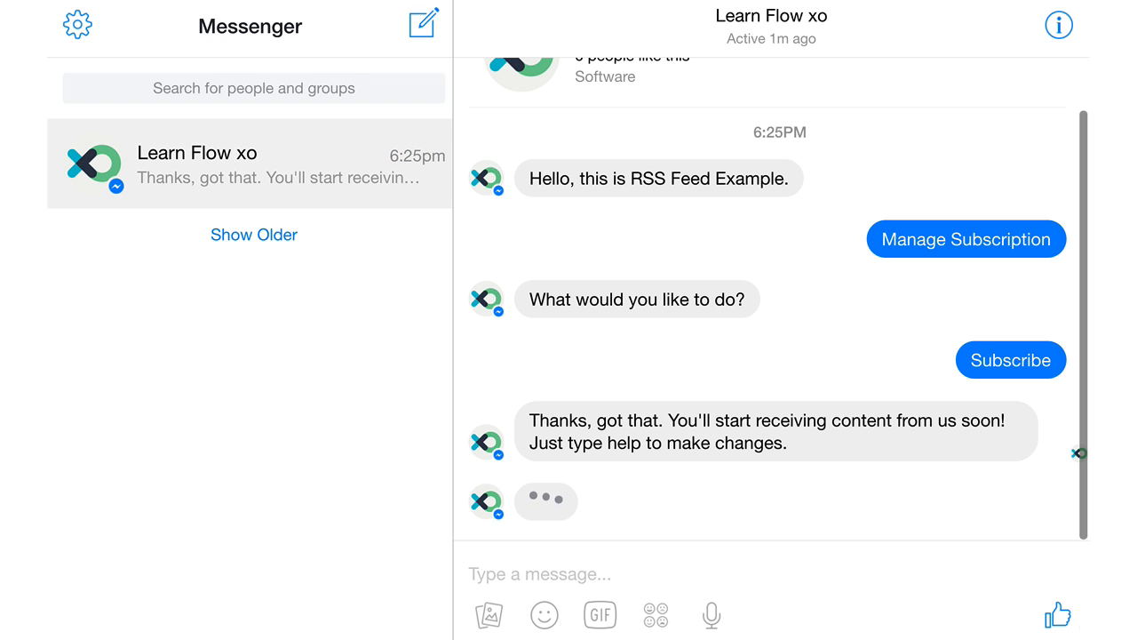